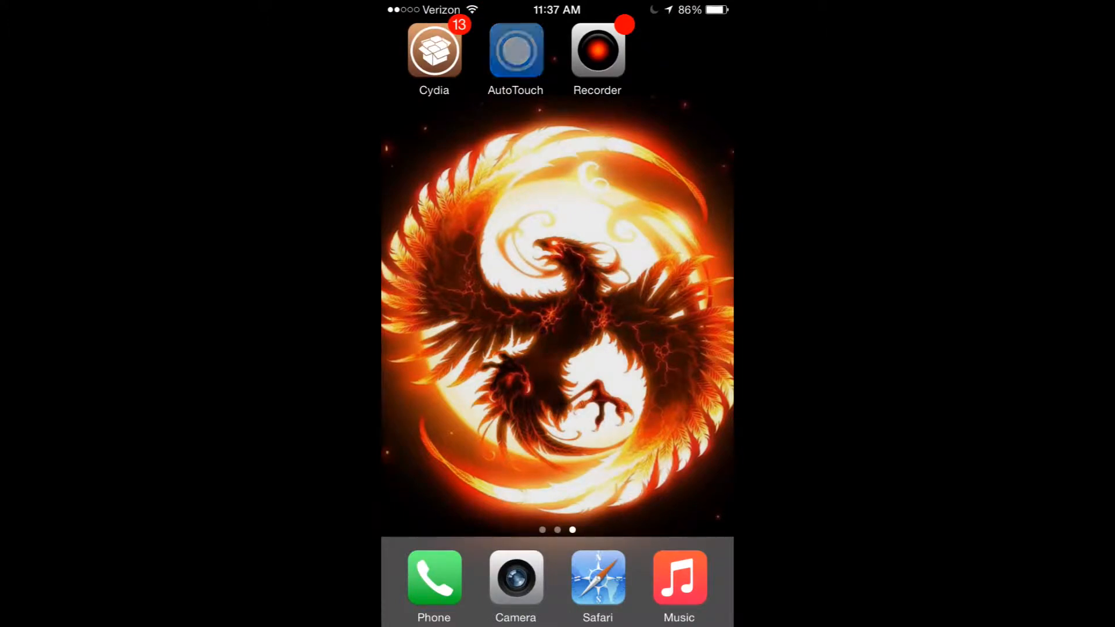
Stop home screen icon editing and launch Cydia.
{"action": "left_click", "coordinate": [515, 51]}
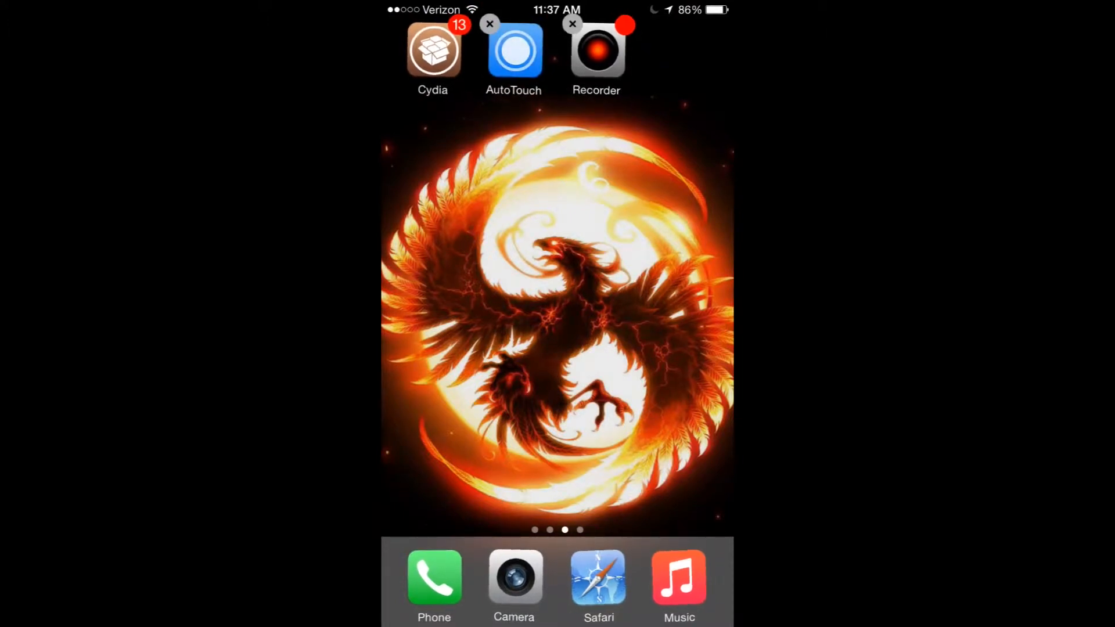
{"action": "key", "text": "home"}
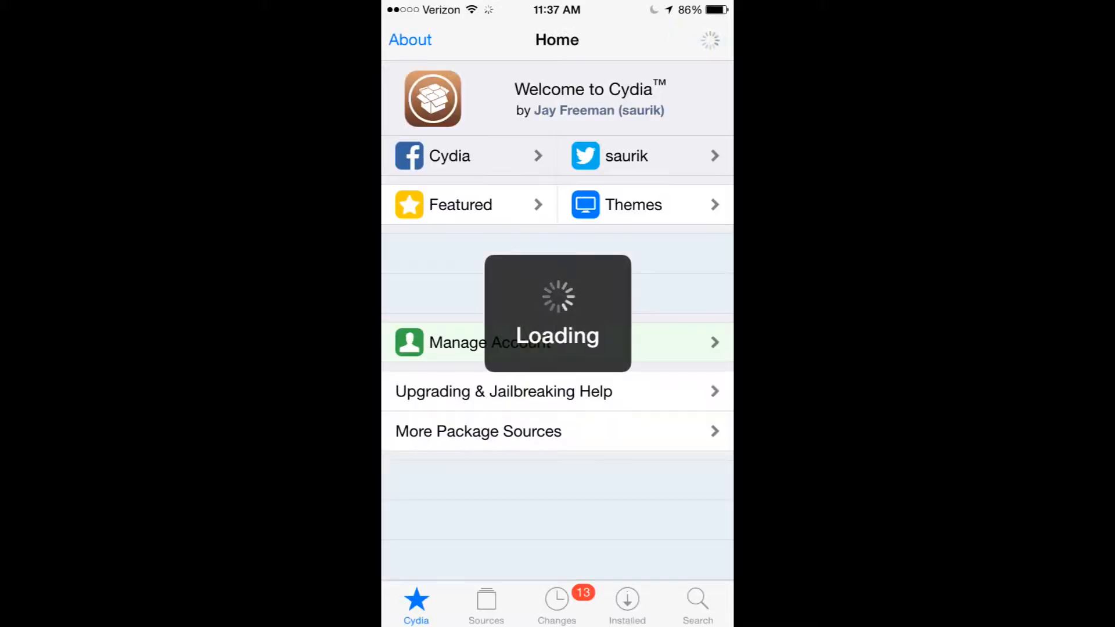
Browse the BiteYourApple repository sections, then bring up the Autotouch package search.
{"action": "left_click", "coordinate": [486, 601]}
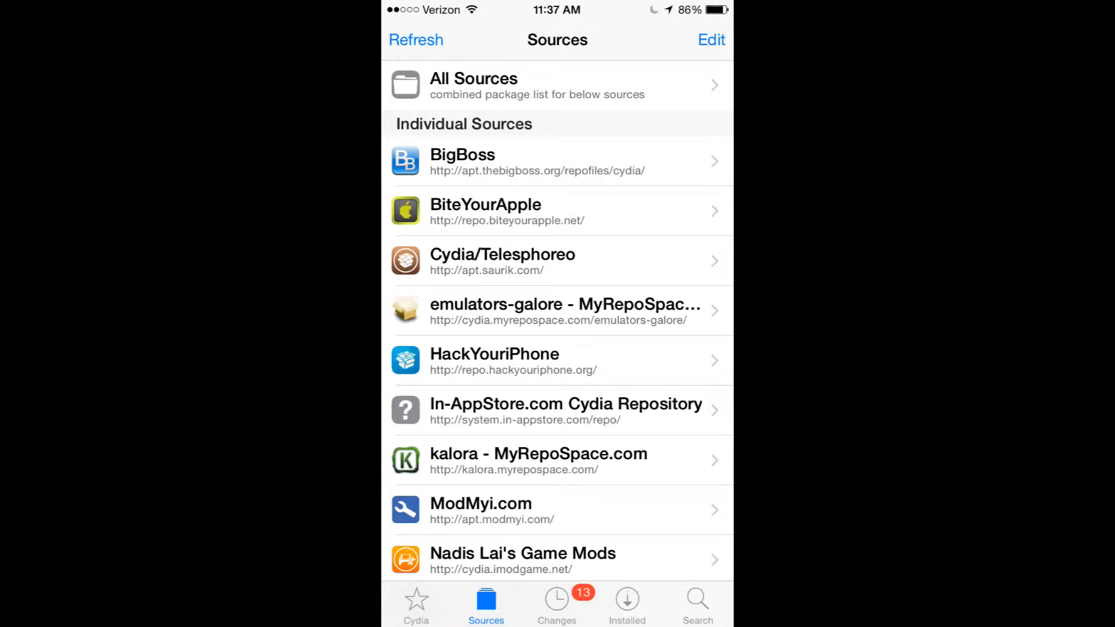
{"action": "left_click", "coordinate": [557, 210]}
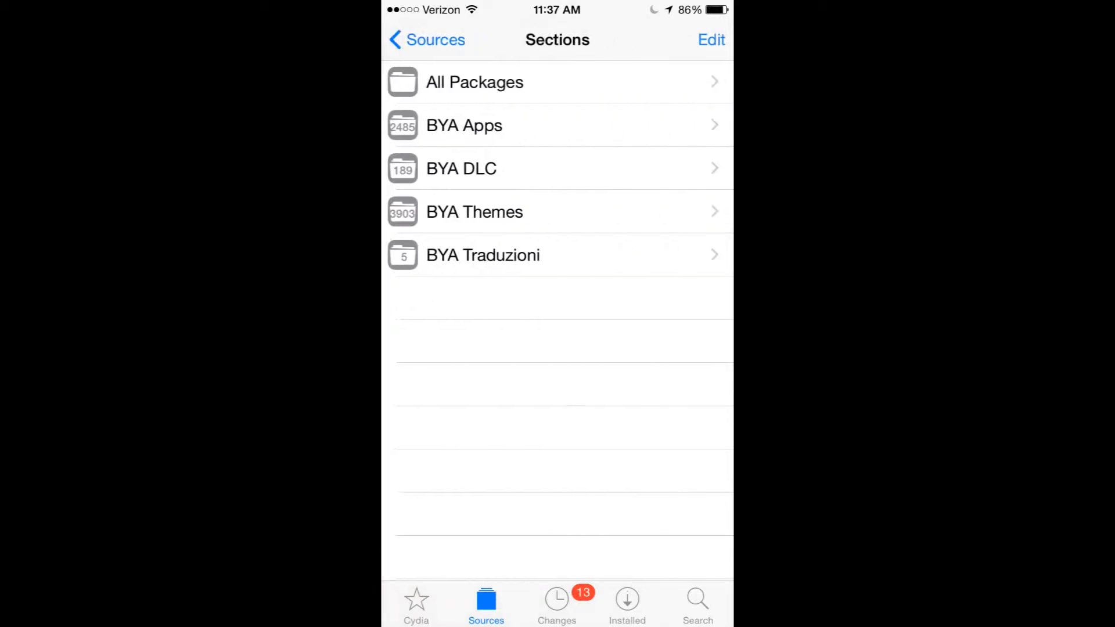
{"action": "left_click", "coordinate": [425, 39]}
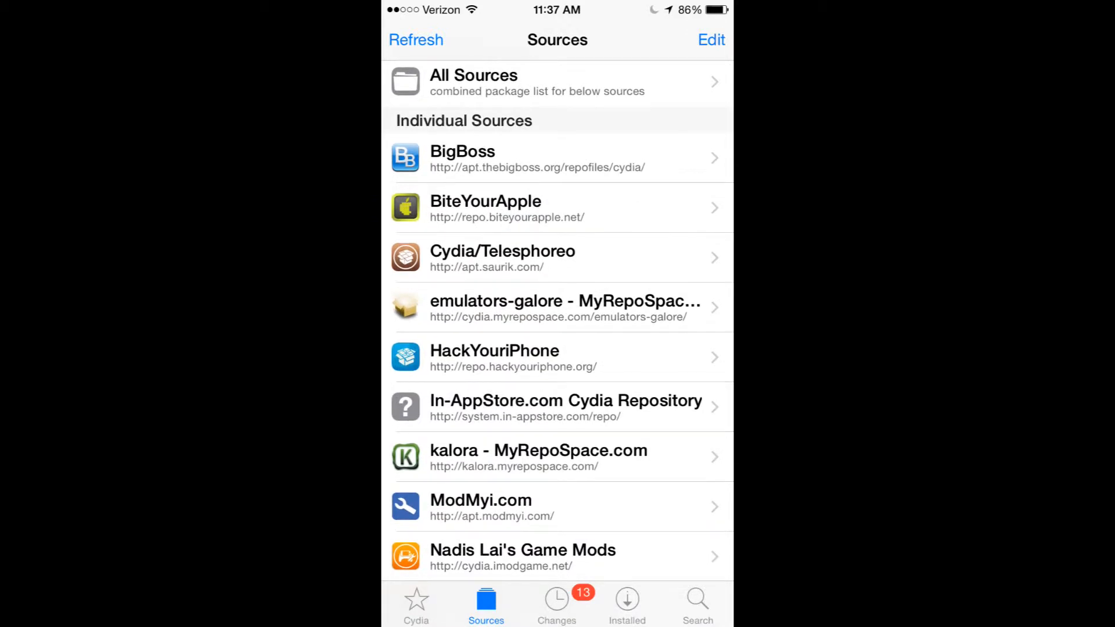
{"action": "left_click", "coordinate": [557, 207]}
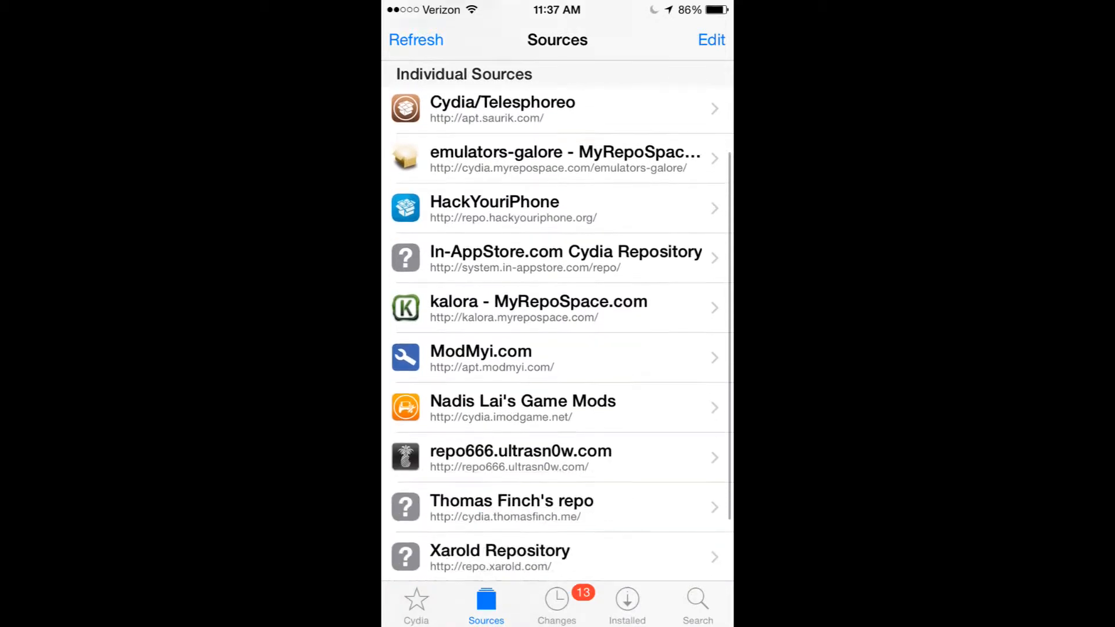
{"action": "left_click", "coordinate": [698, 604]}
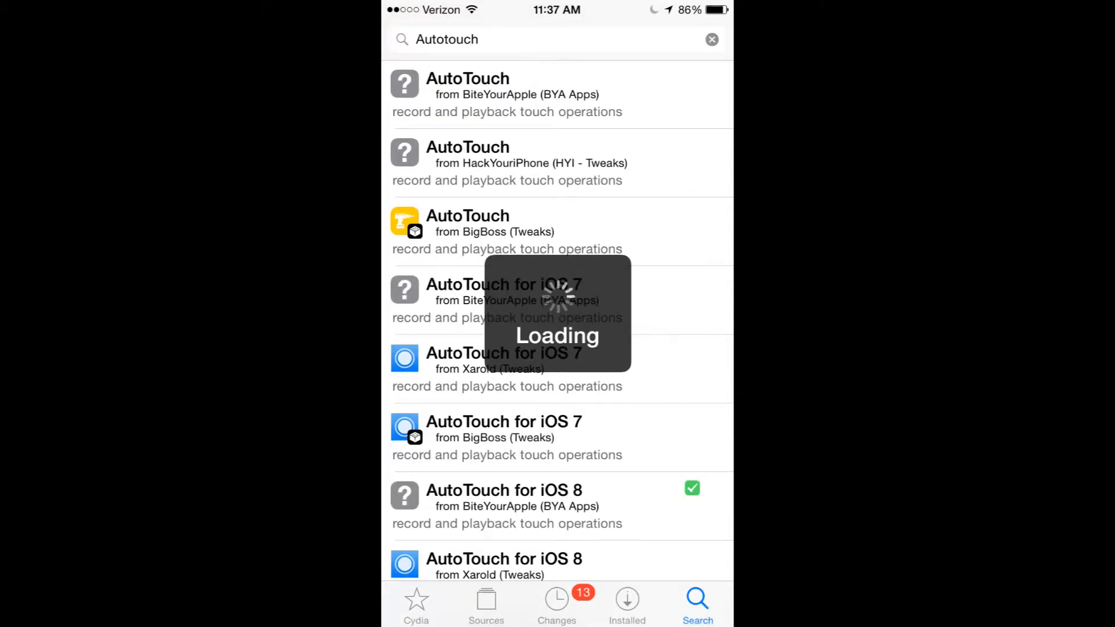
Search for 'Autotouch' and review the AutoTouch for iOS 8 package details.
{"action": "left_click", "coordinate": [711, 39]}
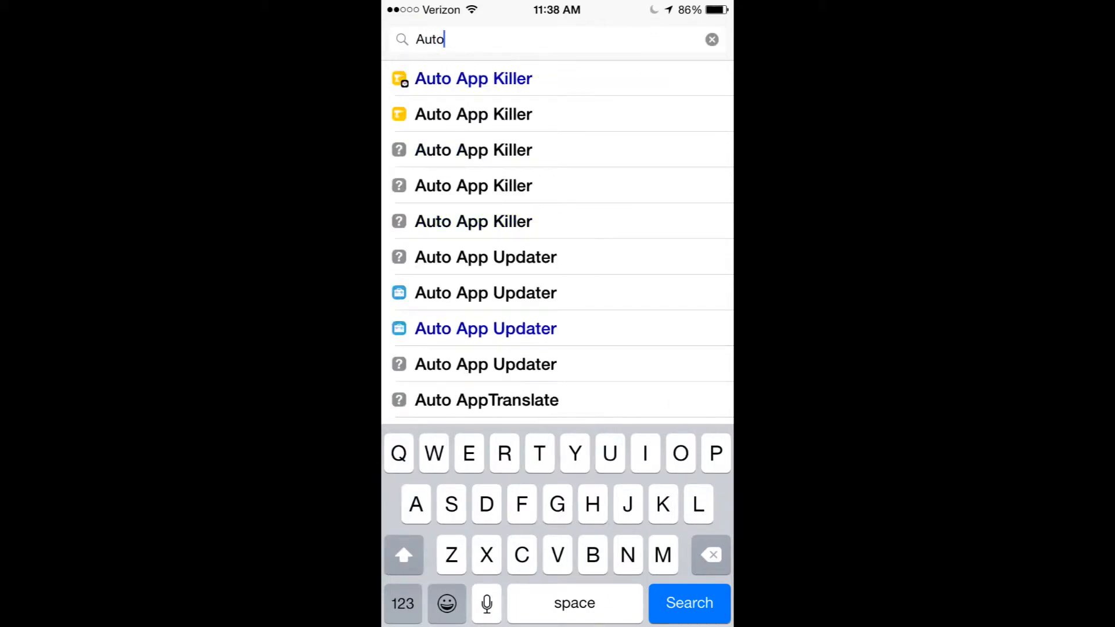
{"action": "type", "text": "touch"}
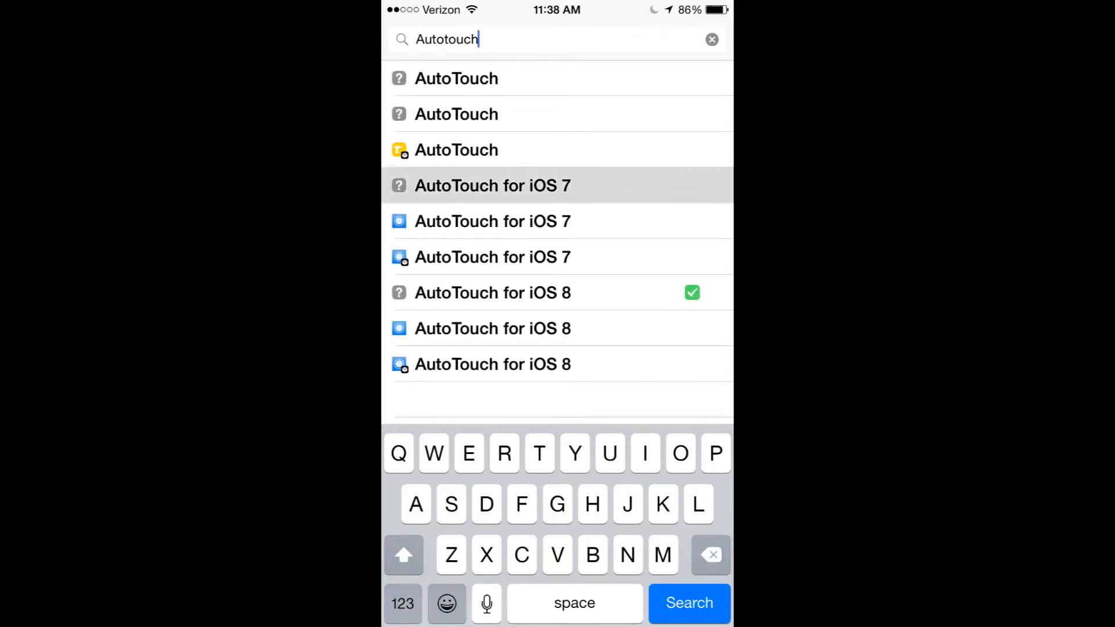
{"action": "scroll", "scroll_direction": "up", "scroll_amount": 3}
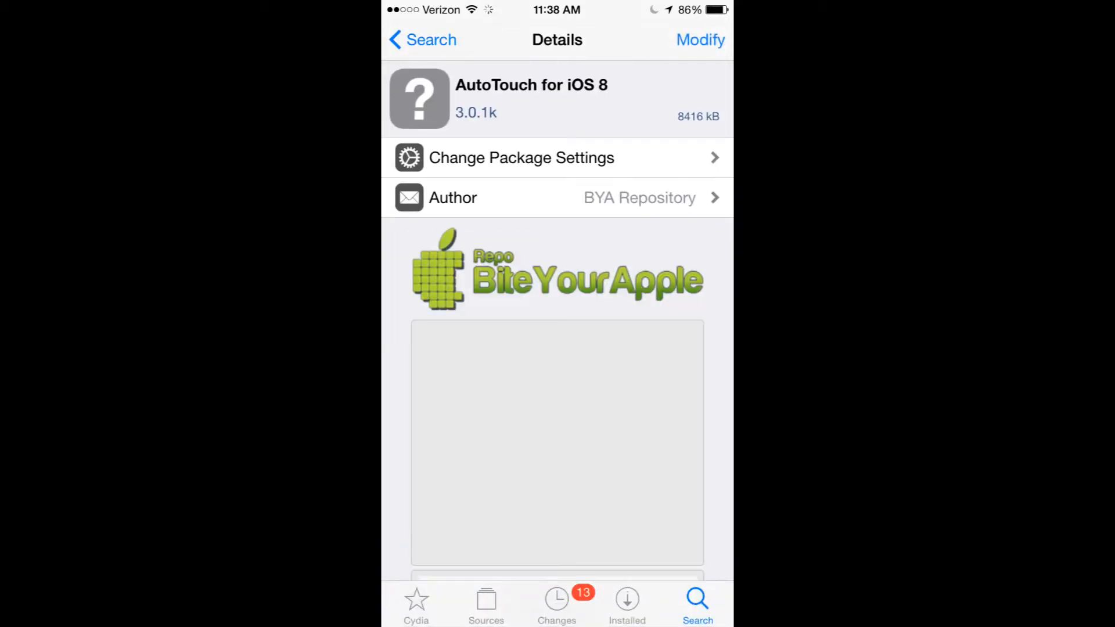
{"action": "scroll", "scroll_direction": "down", "scroll_amount": 3}
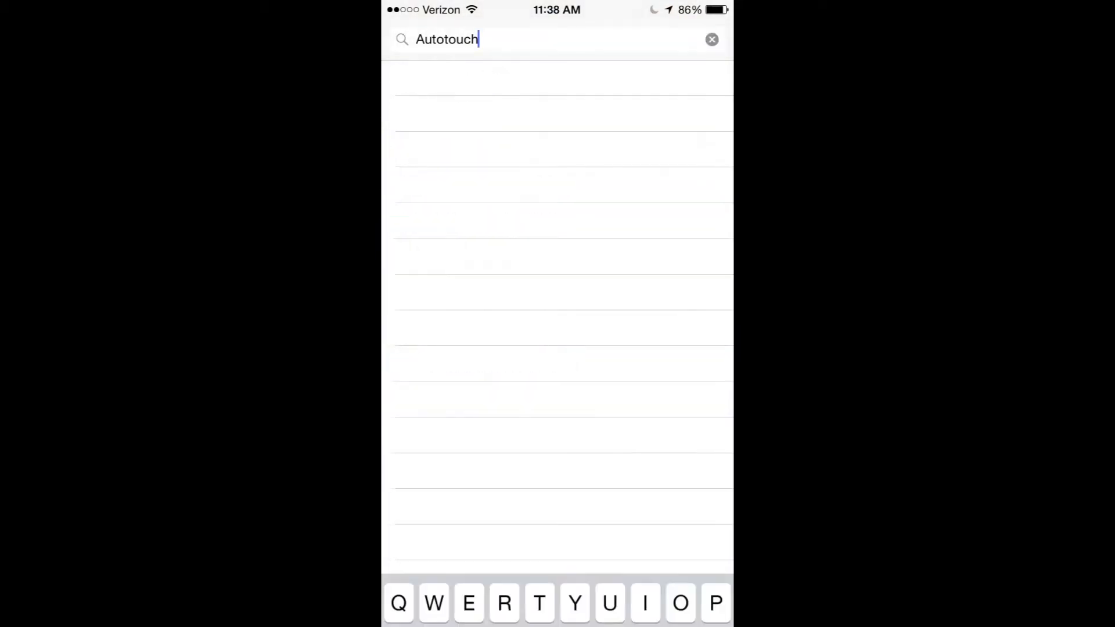
Return to the home screen and launch AutoTouch.
{"action": "key", "text": "home"}
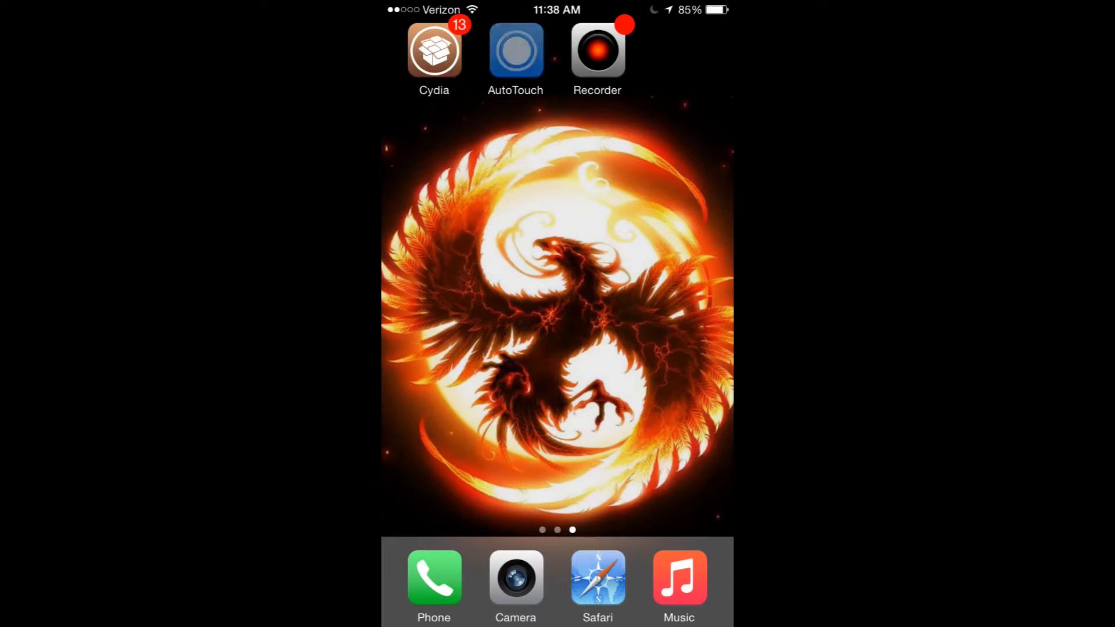
{"action": "left_click", "coordinate": [515, 49]}
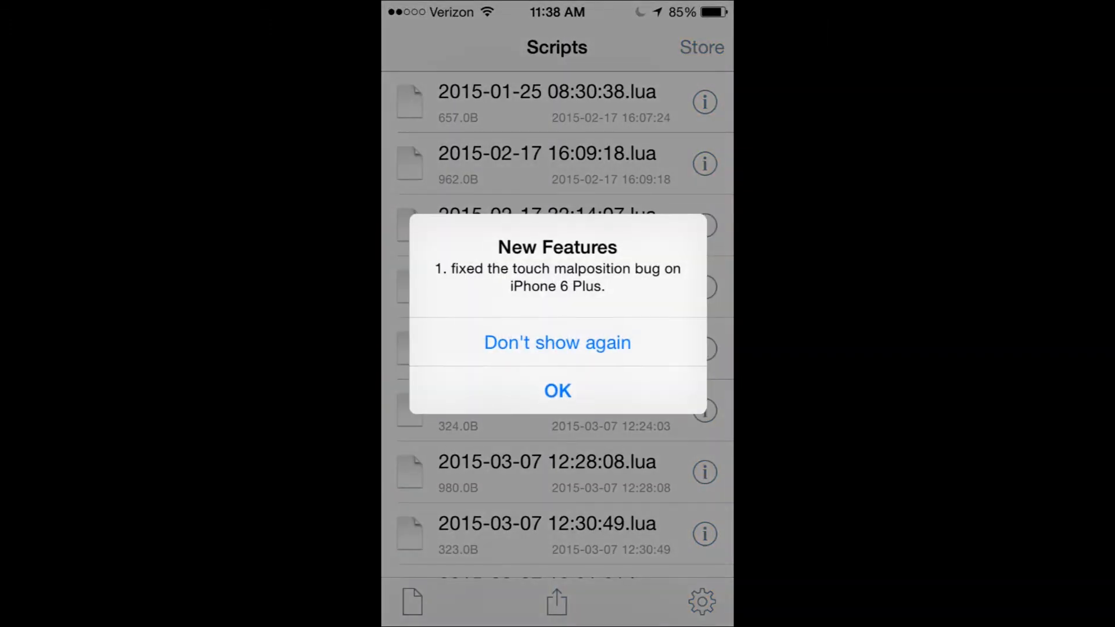
Dismiss New Features, verify the validated license and version 3.0.1, then return to scripts.
{"action": "left_click", "coordinate": [557, 390]}
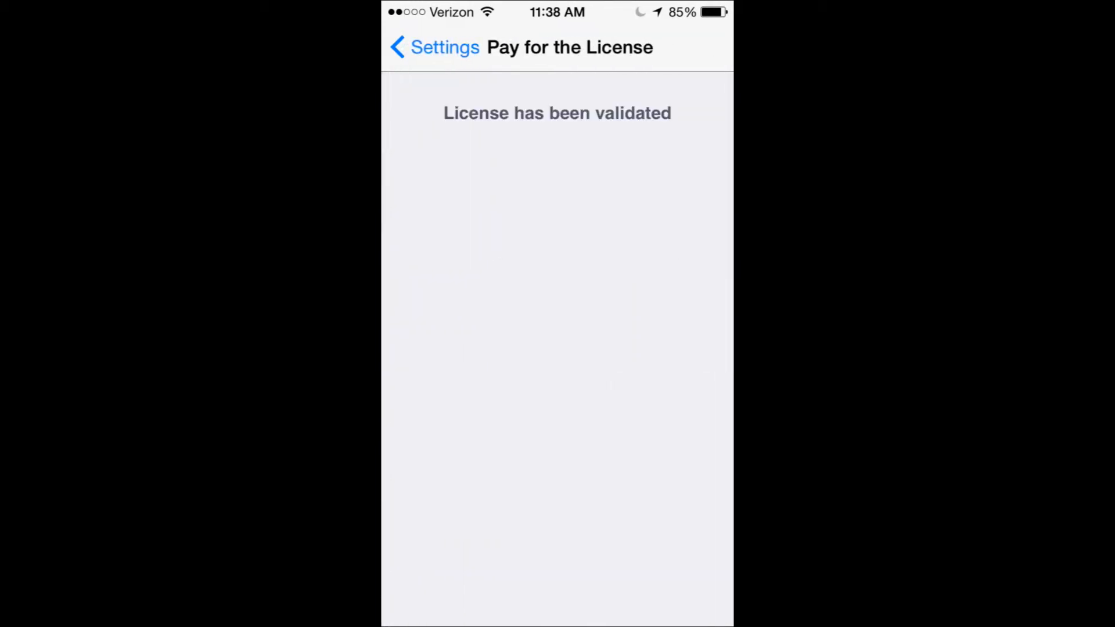
{"action": "left_click", "coordinate": [433, 47]}
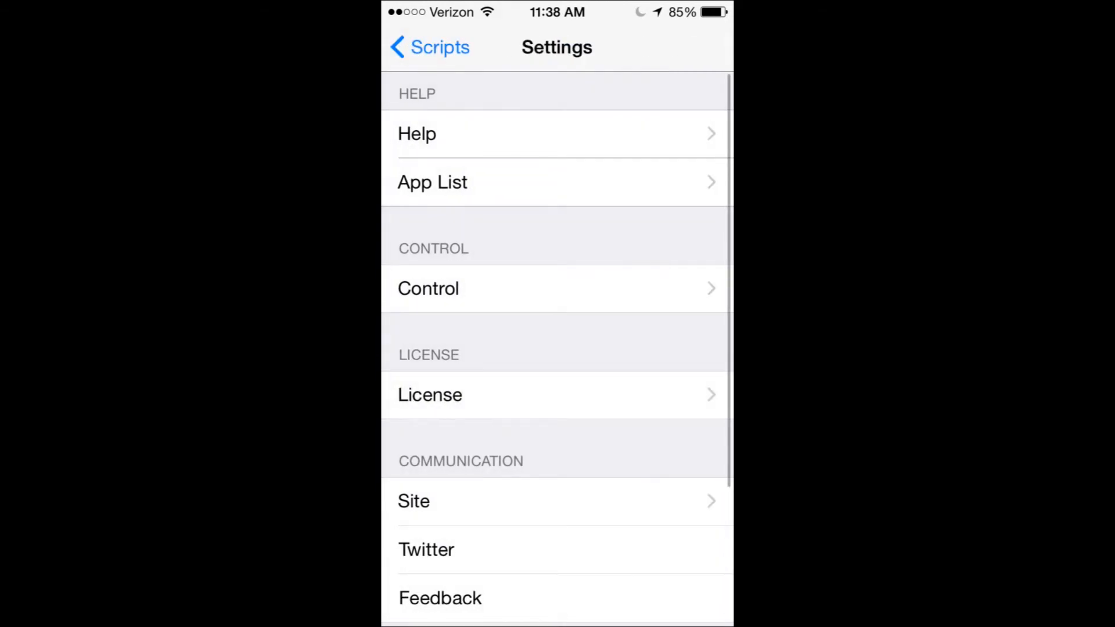
{"action": "scroll", "scroll_direction": "down", "scroll_amount": 3}
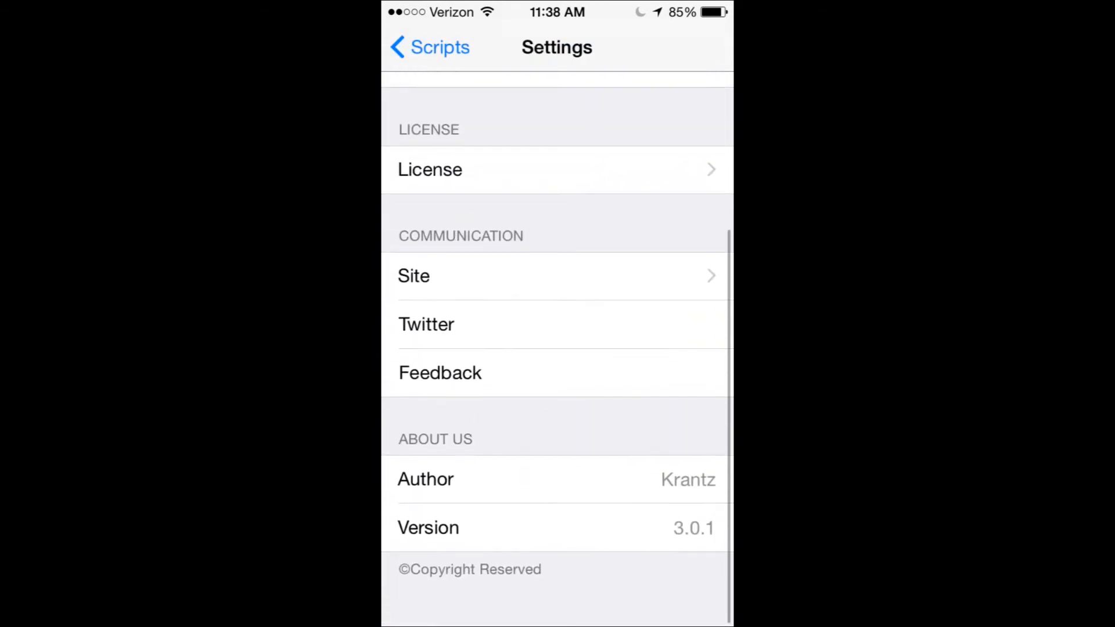
{"action": "left_click", "coordinate": [429, 48]}
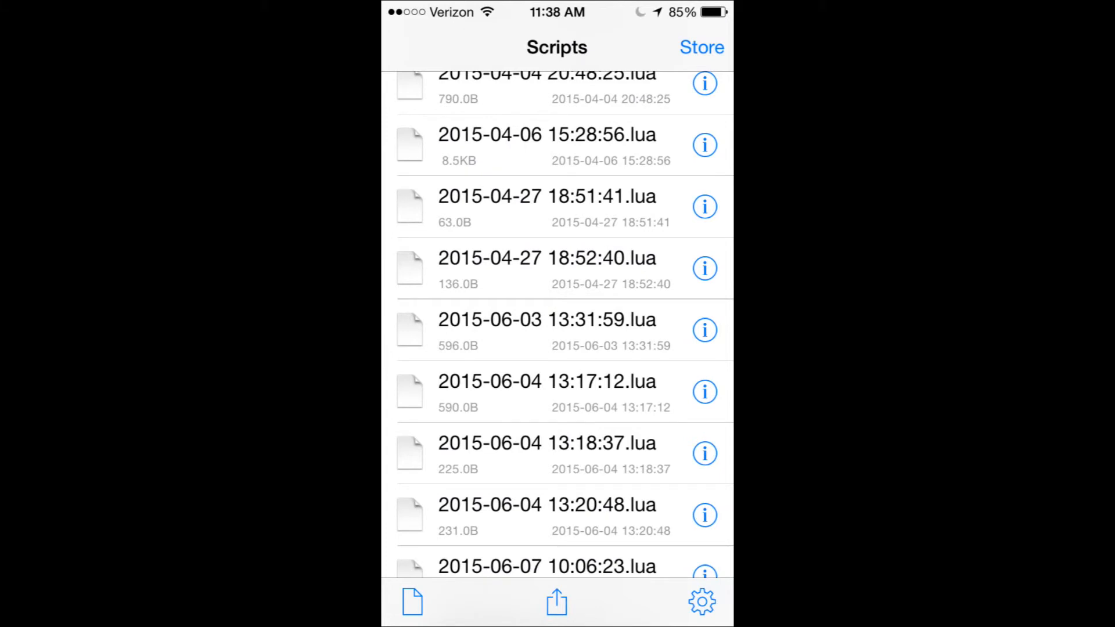
{"action": "scroll", "scroll_direction": "down", "scroll_amount": 3}
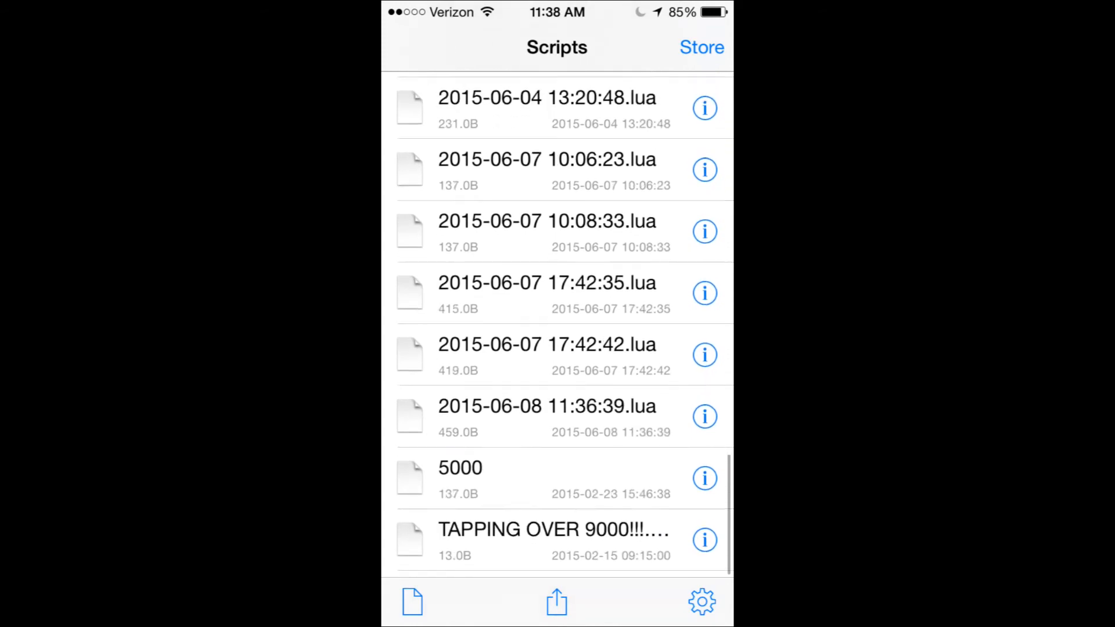